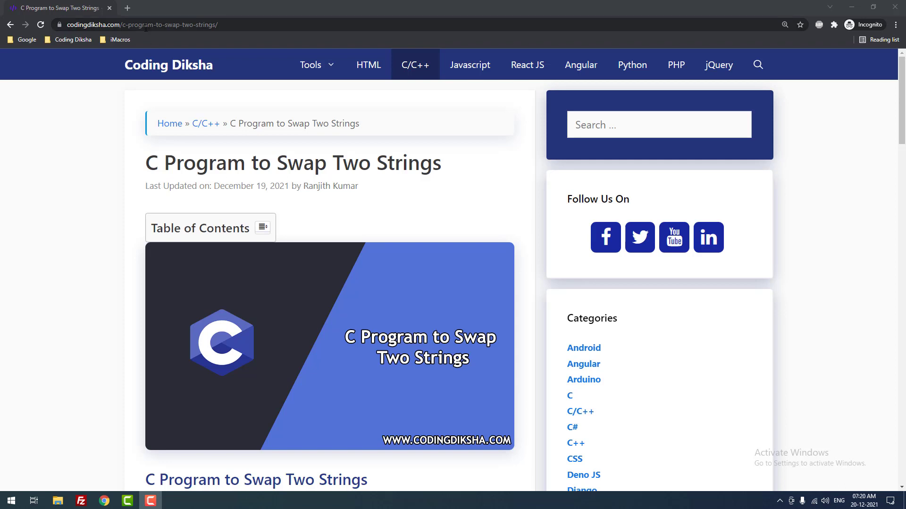
# Step: Scroll the Coding Diksha article to its C code listing, then search Start for Visual Studio Code
pyautogui.click(145, 24)
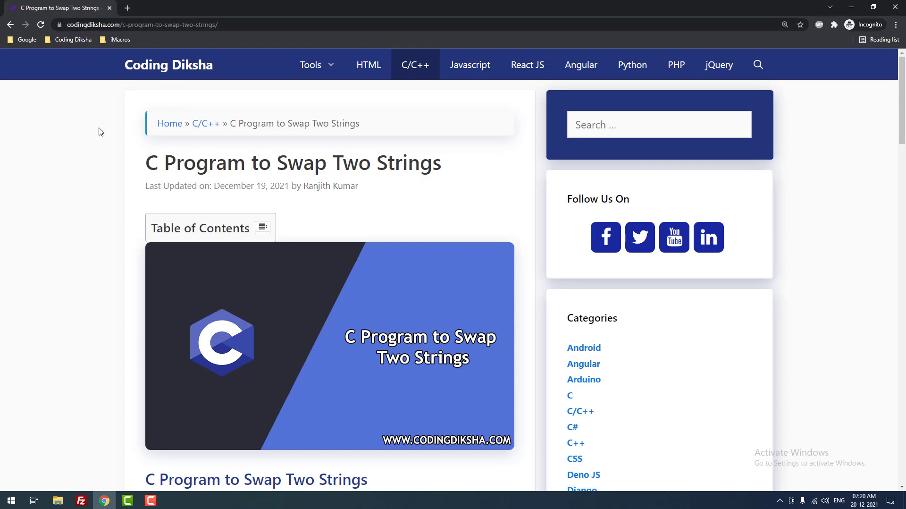
pyautogui.moveTo(133, 163)
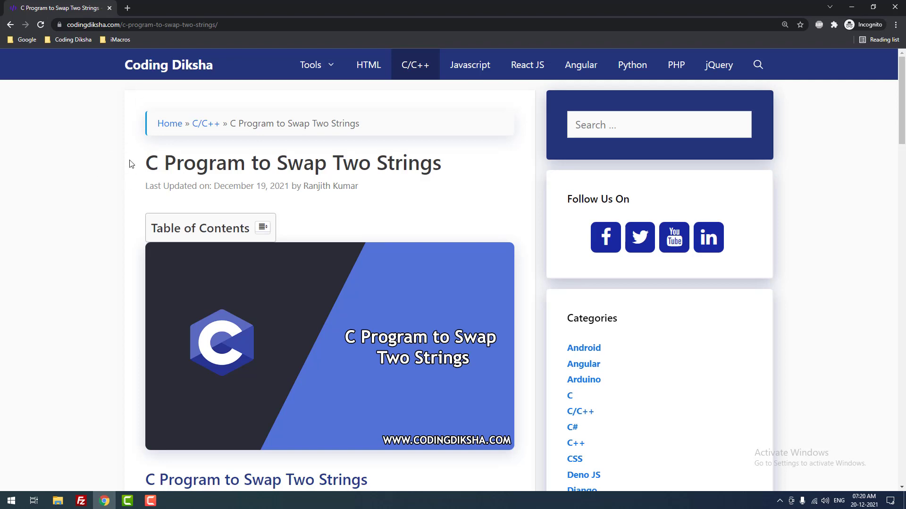
pyautogui.moveTo(137, 159)
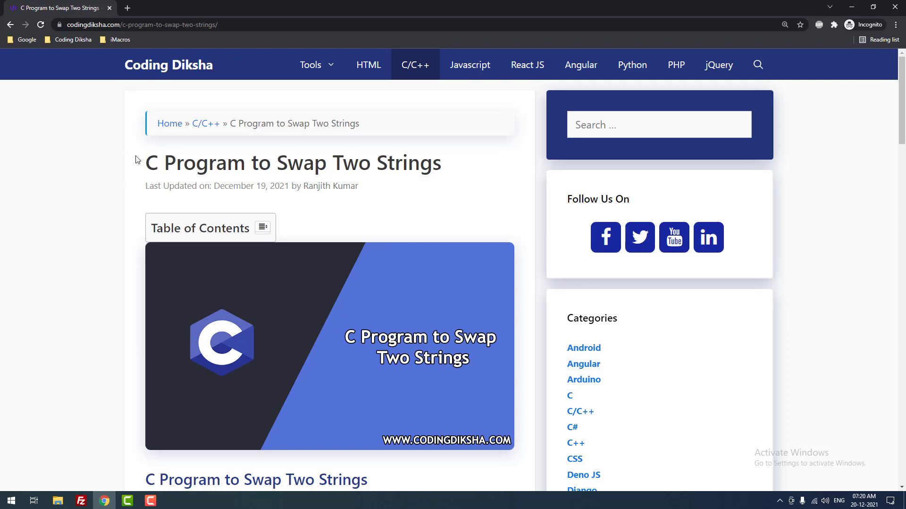
pyautogui.scroll(-3)
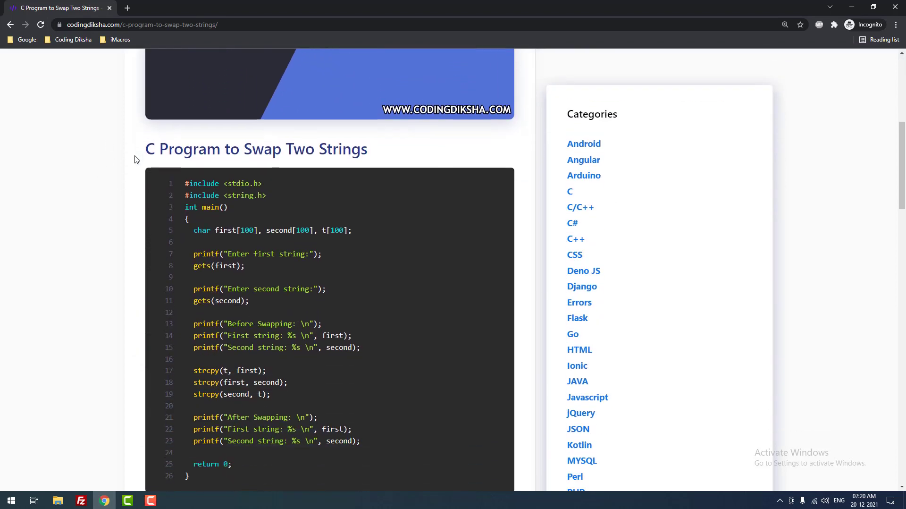
pyautogui.moveTo(223, 153)
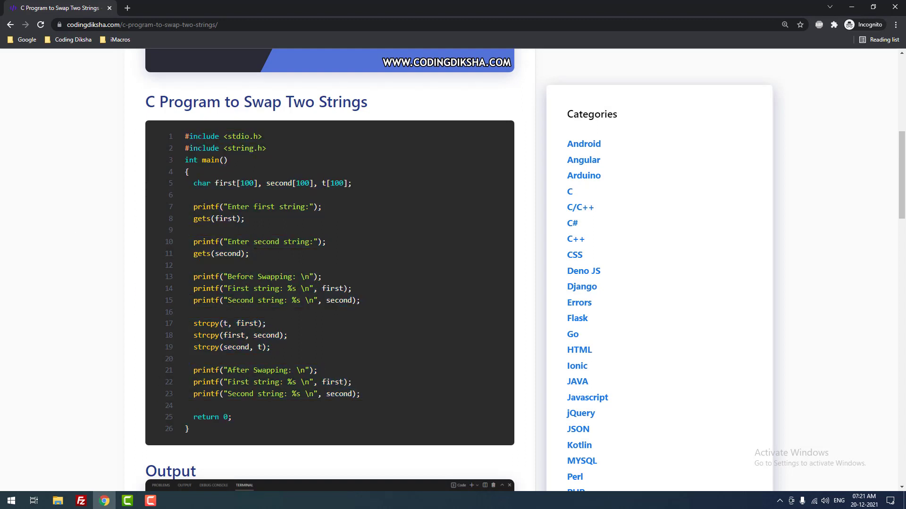
pyautogui.write('vis')
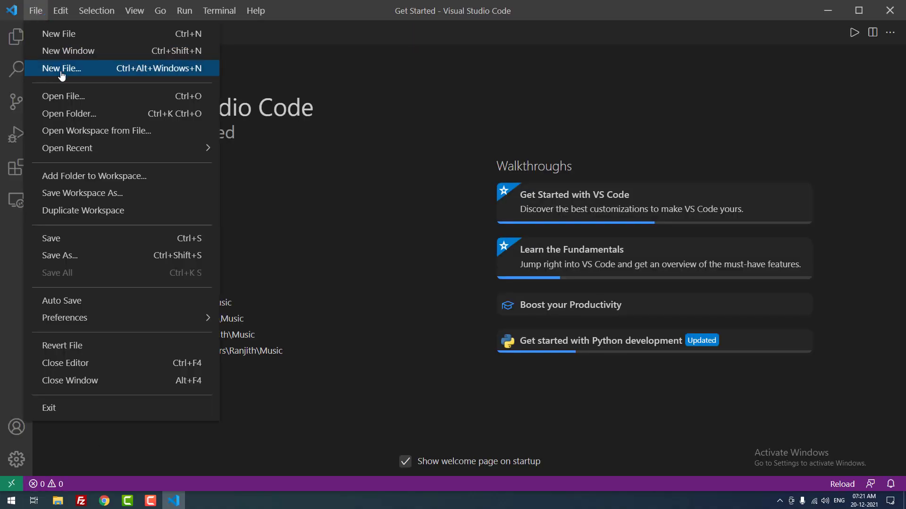
# Step: Open the CPP folder as the workspace and dismiss the Get Started page
pyautogui.click(69, 114)
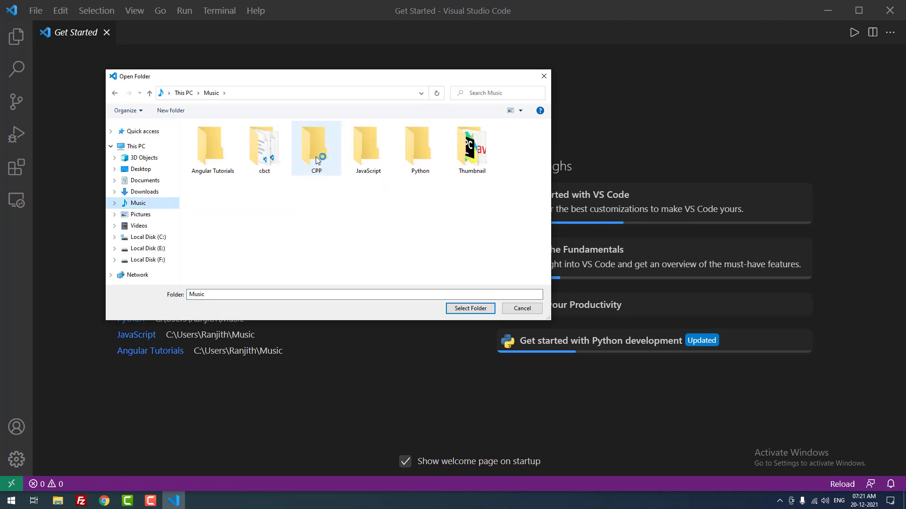
pyautogui.doubleClick(317, 146)
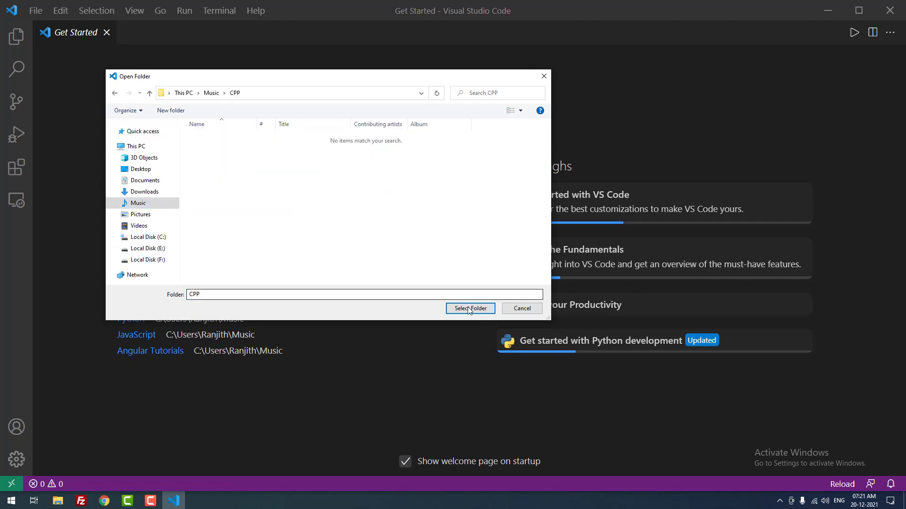
pyautogui.click(471, 308)
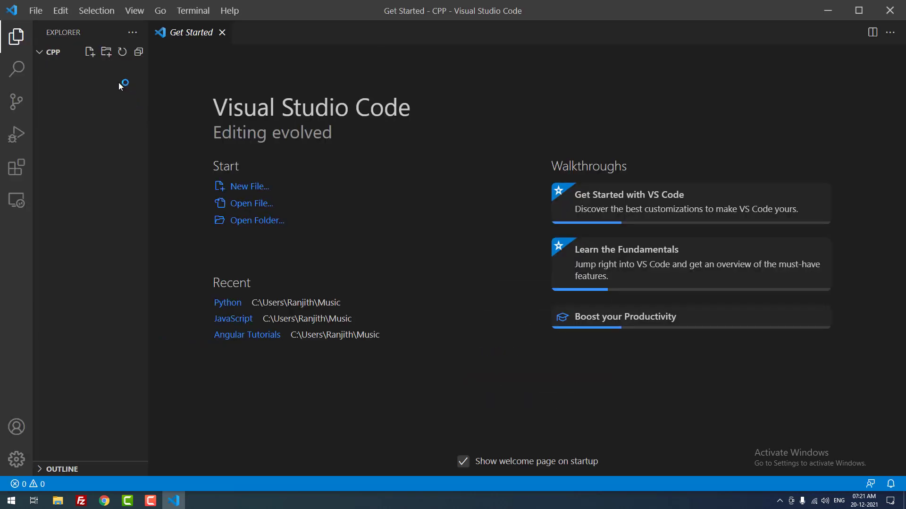
pyautogui.click(221, 32)
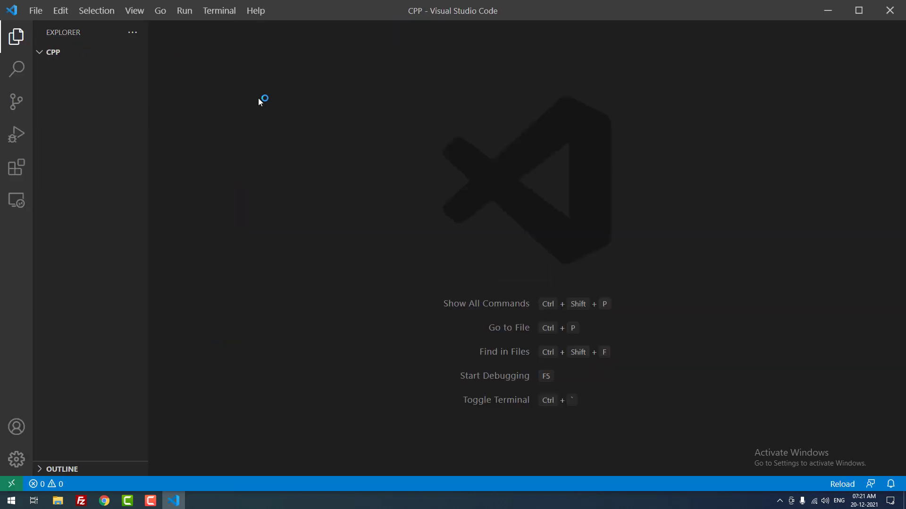
pyautogui.click(40, 10)
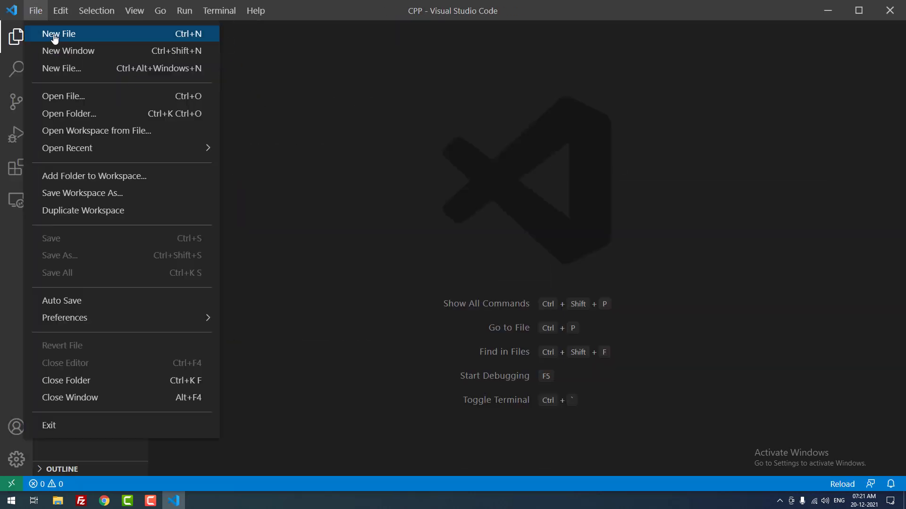
# Step: Create a new file with the string-swap program and save it as app.c
pyautogui.click(59, 33)
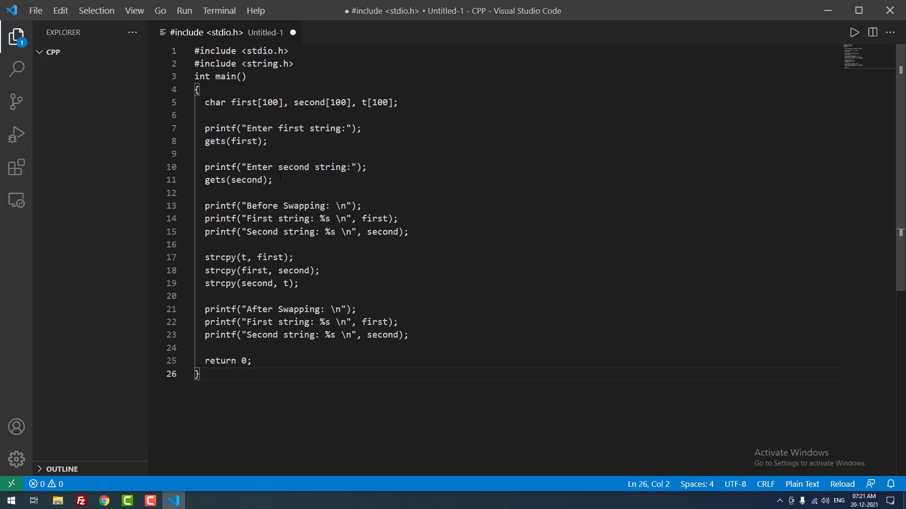
pyautogui.press('Ctrl+s')
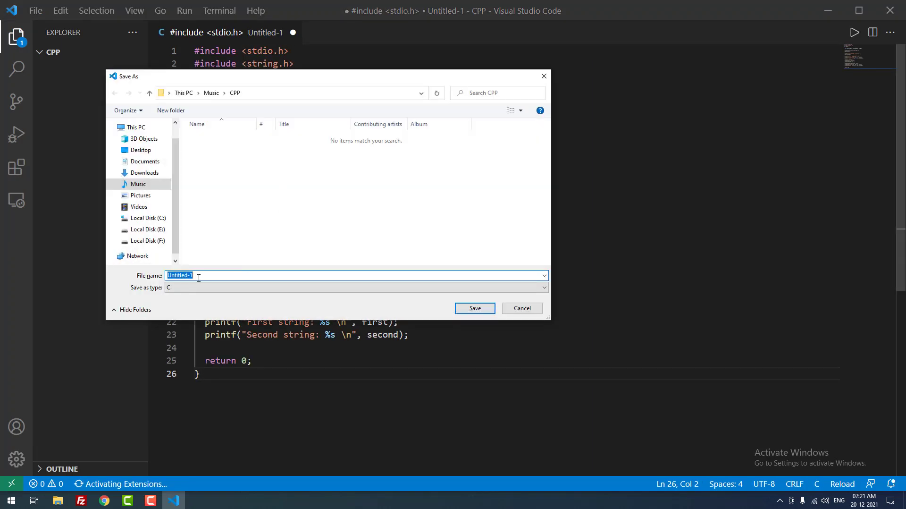
pyautogui.write('app.c')
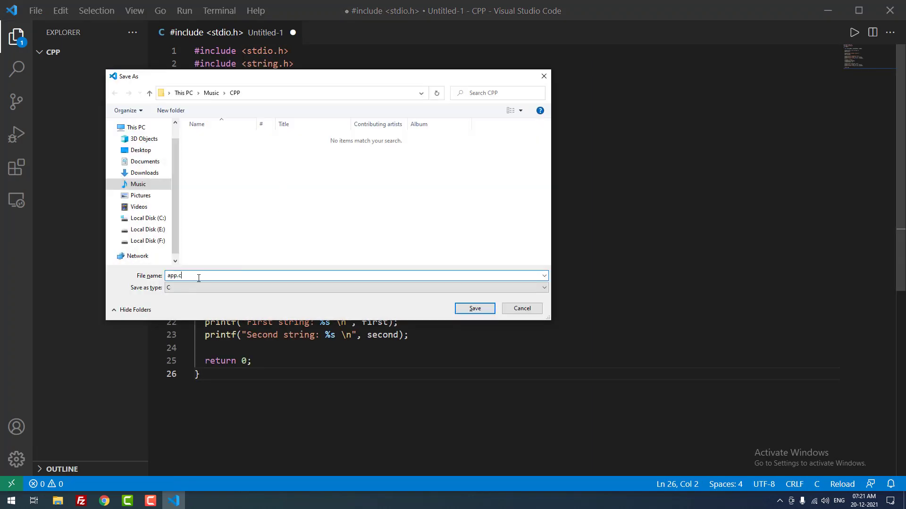
pyautogui.click(475, 309)
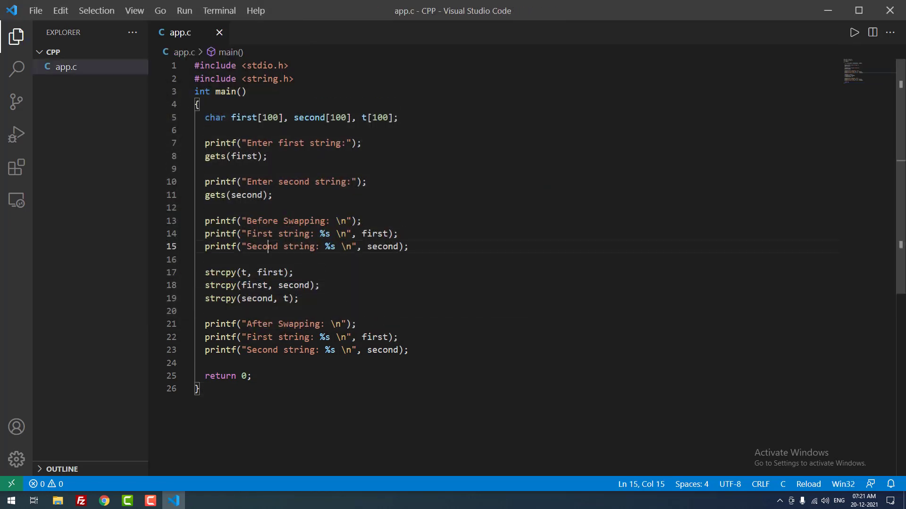
# Step: Review the string-swap code in app.c, highlighting variable names like t and the strcpy lines
pyautogui.doubleClick(262, 246)
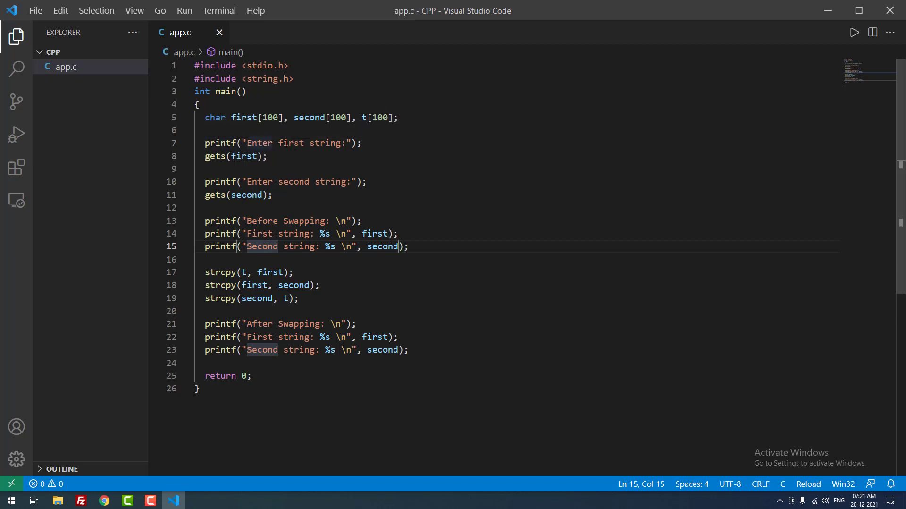
pyautogui.moveTo(225, 156)
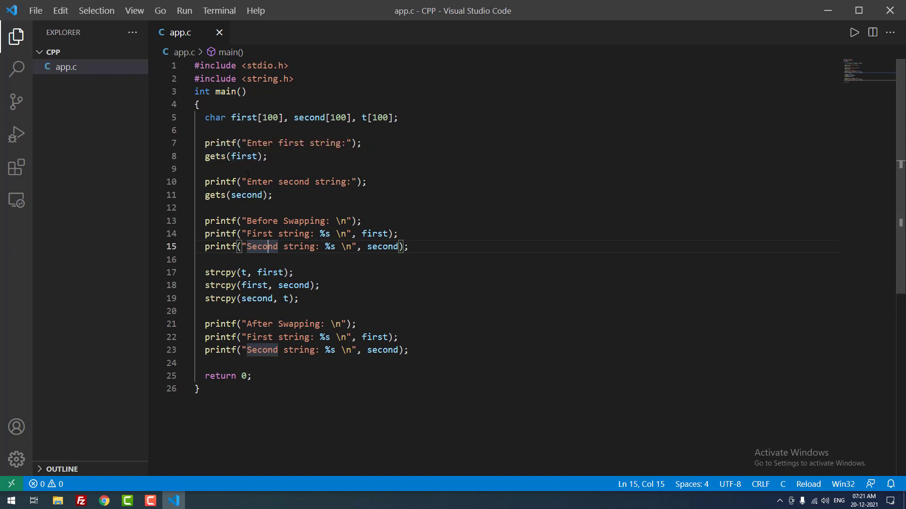
pyautogui.scroll(-3)
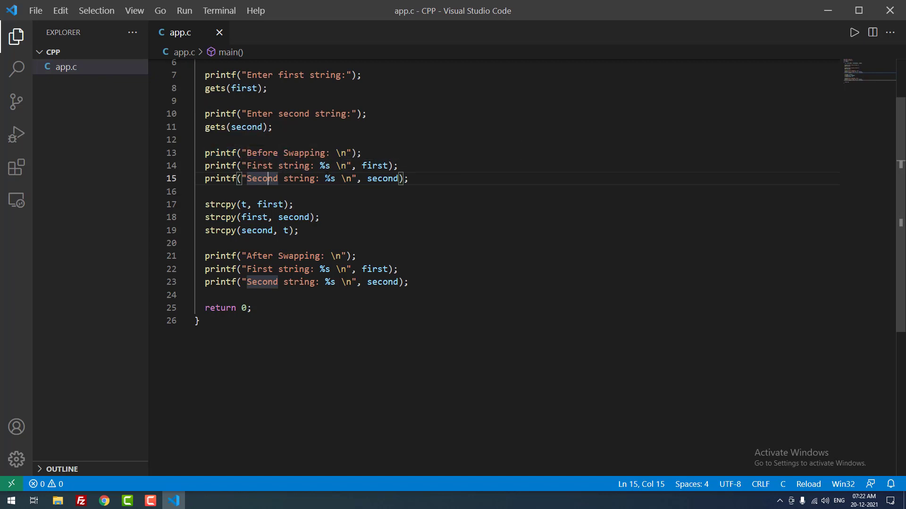
pyautogui.scroll(-3)
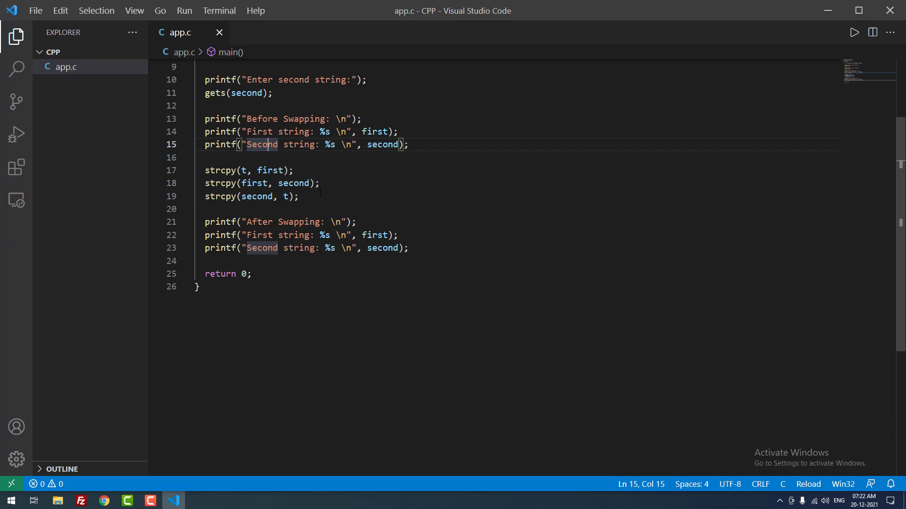
pyautogui.doubleClick(270, 171)
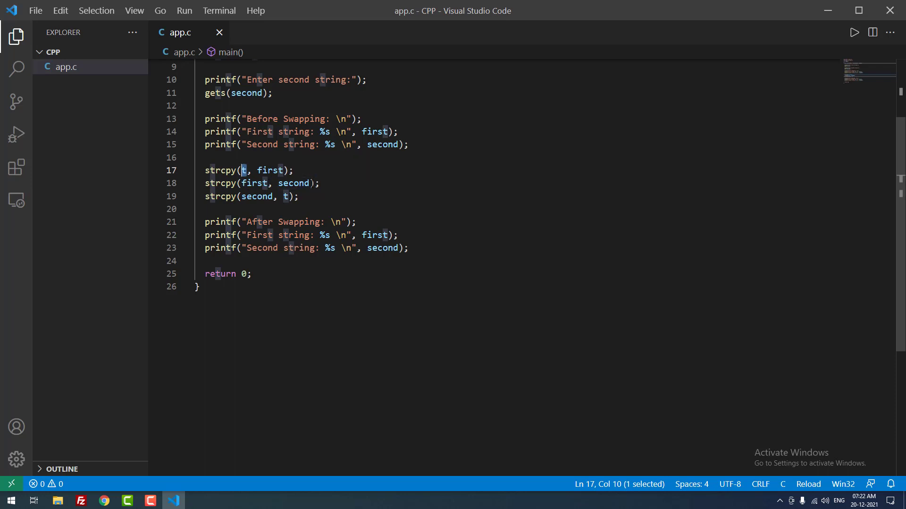
pyautogui.doubleClick(293, 183)
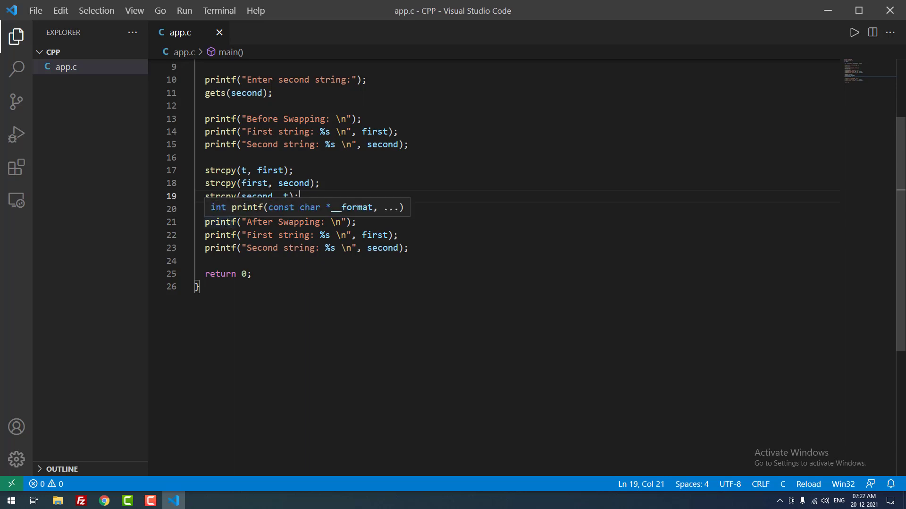
pyautogui.press('Escape')
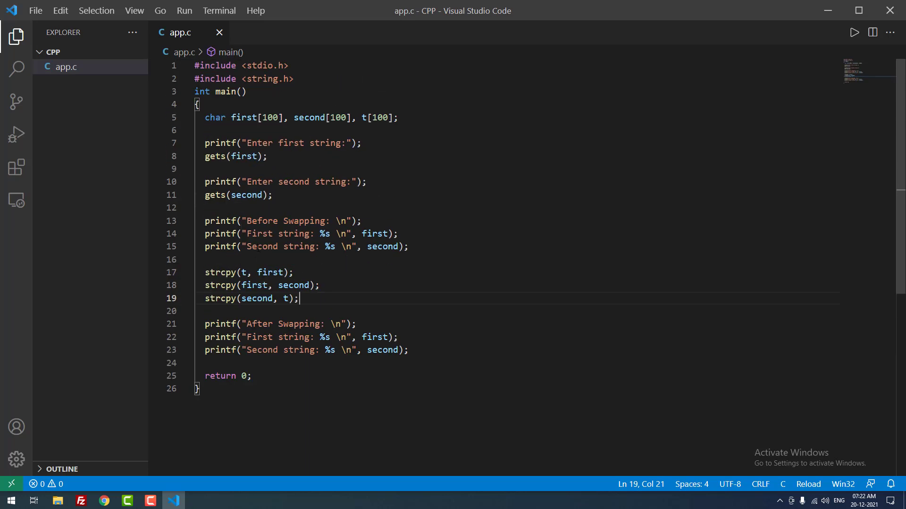
pyautogui.moveTo(309, 118)
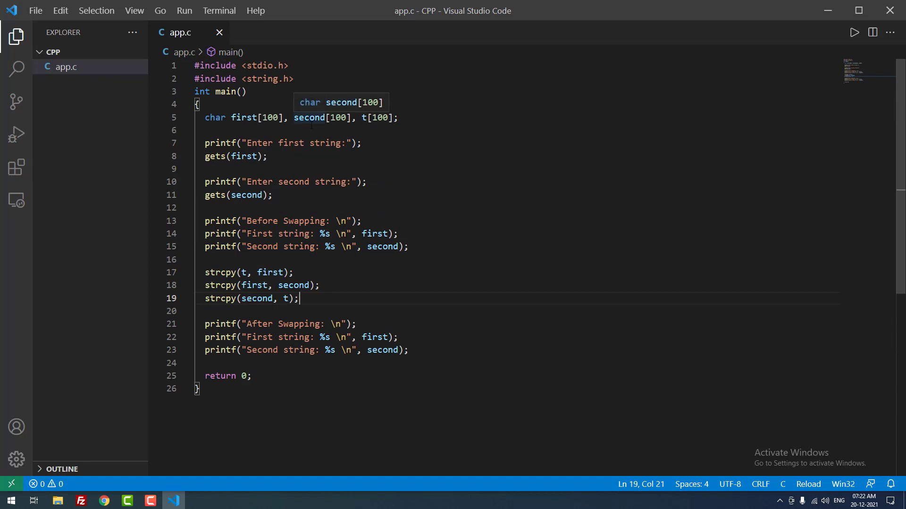
pyautogui.moveTo(270, 107)
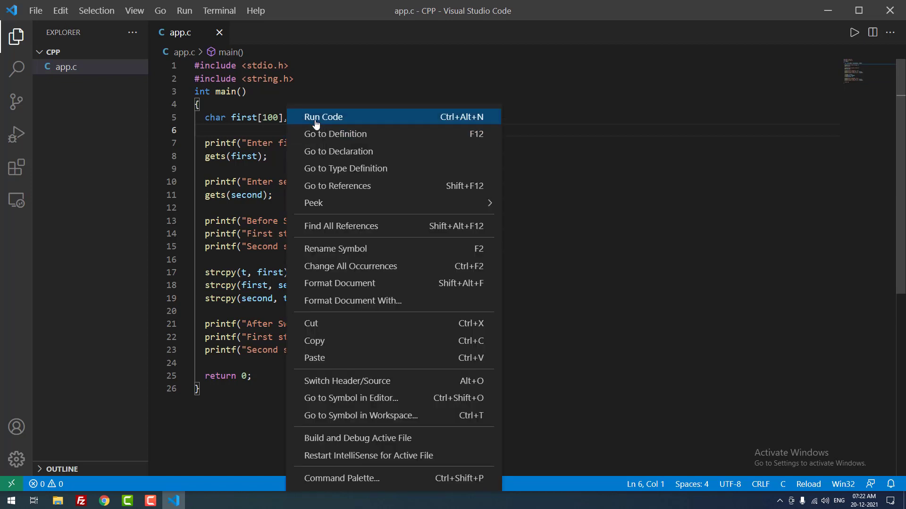
# Step: Run app.c in the terminal with inputs Coding and Diksha to show the strings swapped
pyautogui.click(322, 117)
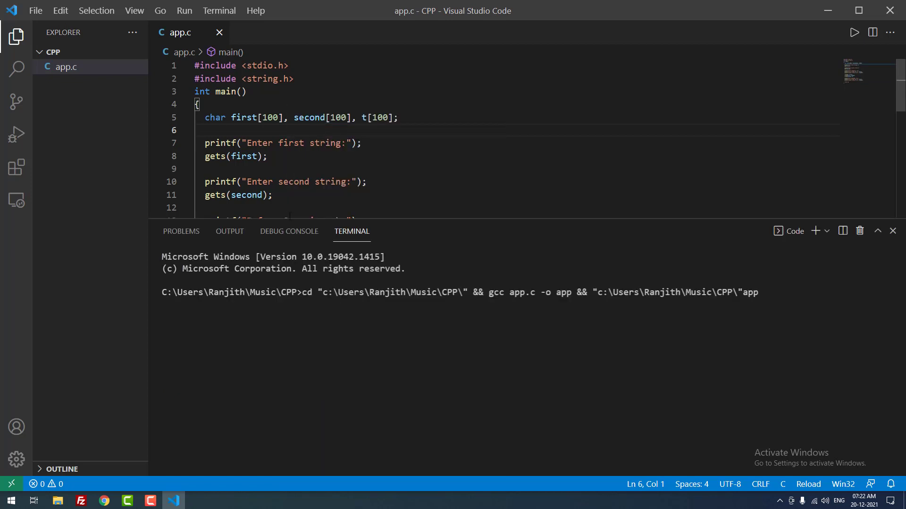
pyautogui.press('Enter')
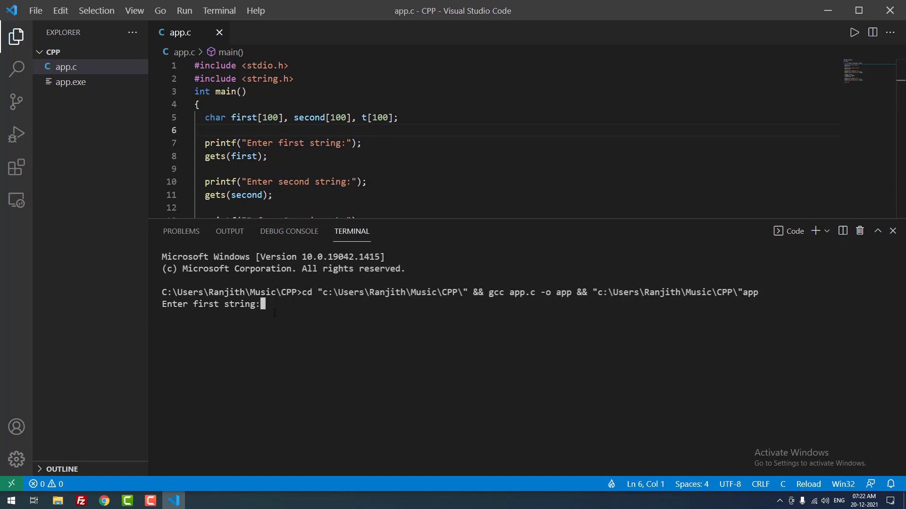
pyautogui.write('Coding')
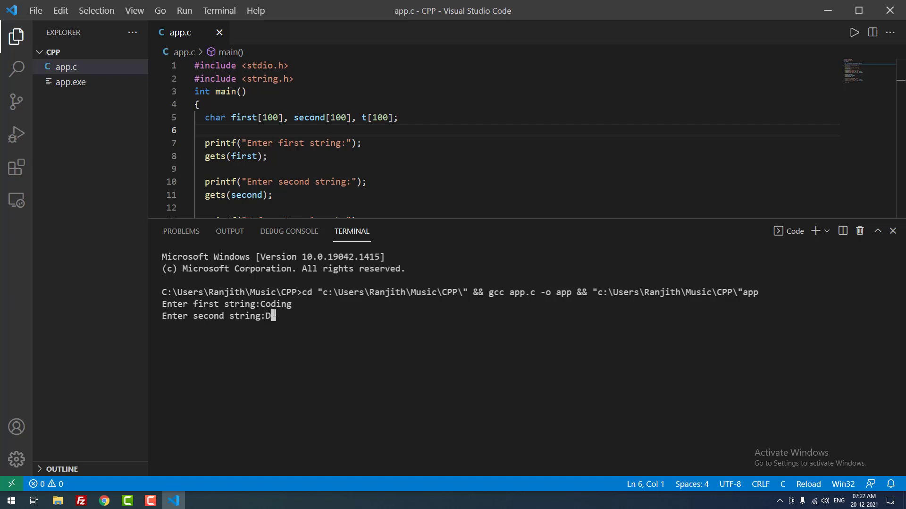
pyautogui.write('iksha')
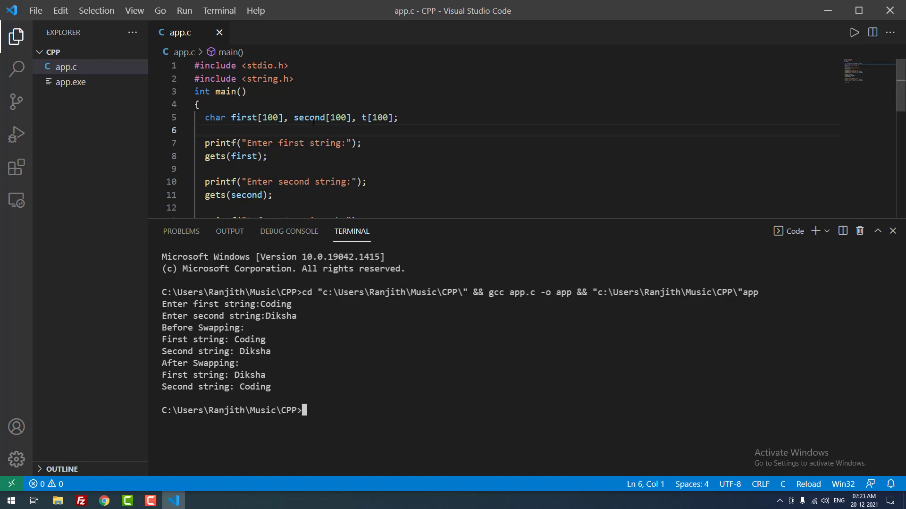
pyautogui.moveTo(826, 225)
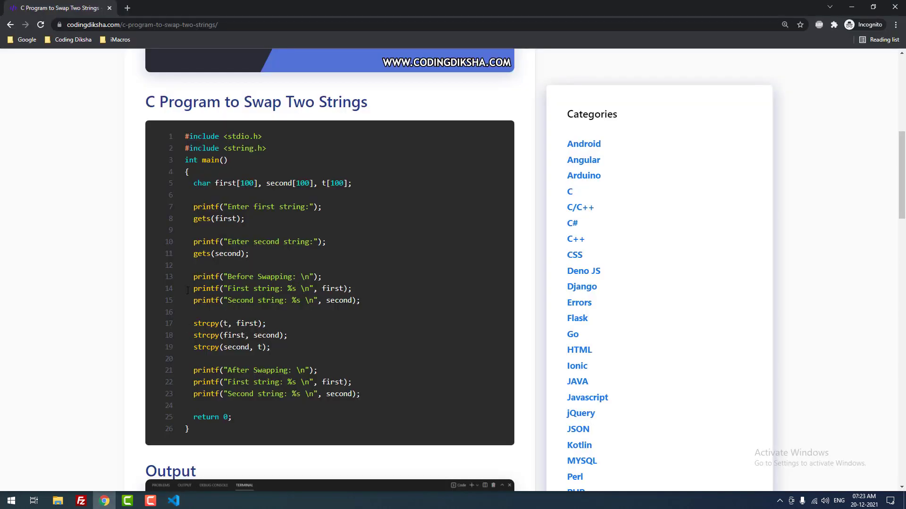
# Step: Scroll the Coding Diksha article back up to its title and Table of Contents
pyautogui.scroll(3)
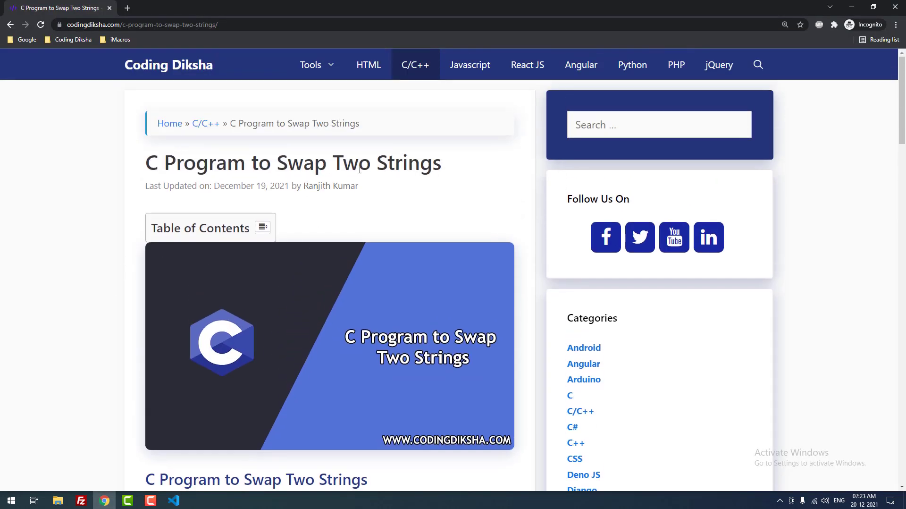
pyautogui.moveTo(163, 226)
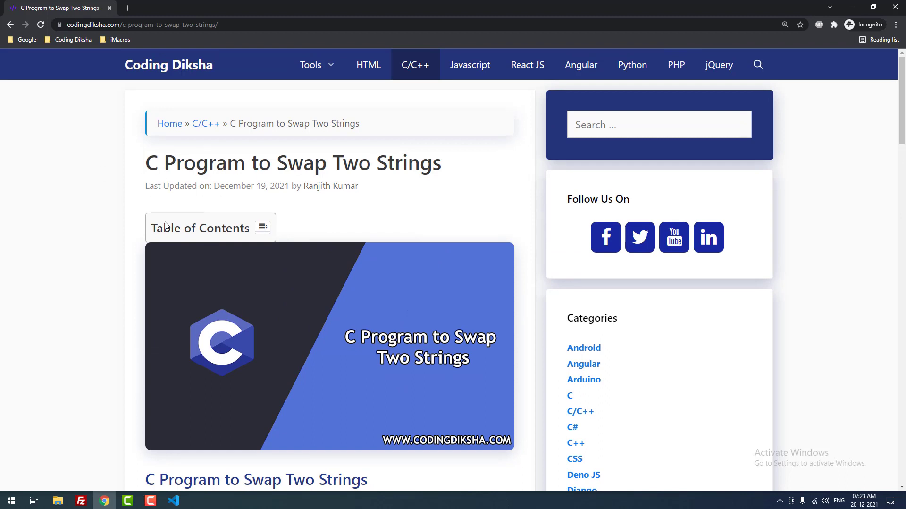
pyautogui.moveTo(251, 187)
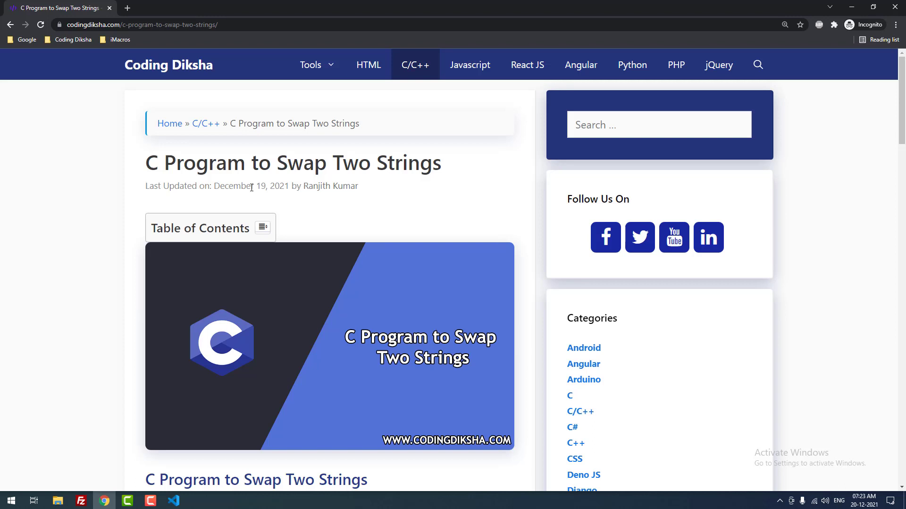
pyautogui.moveTo(771, 211)
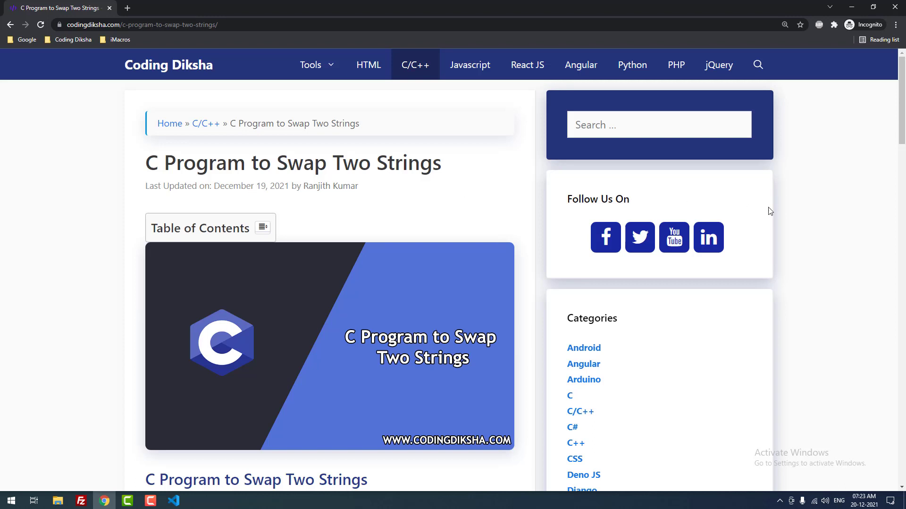